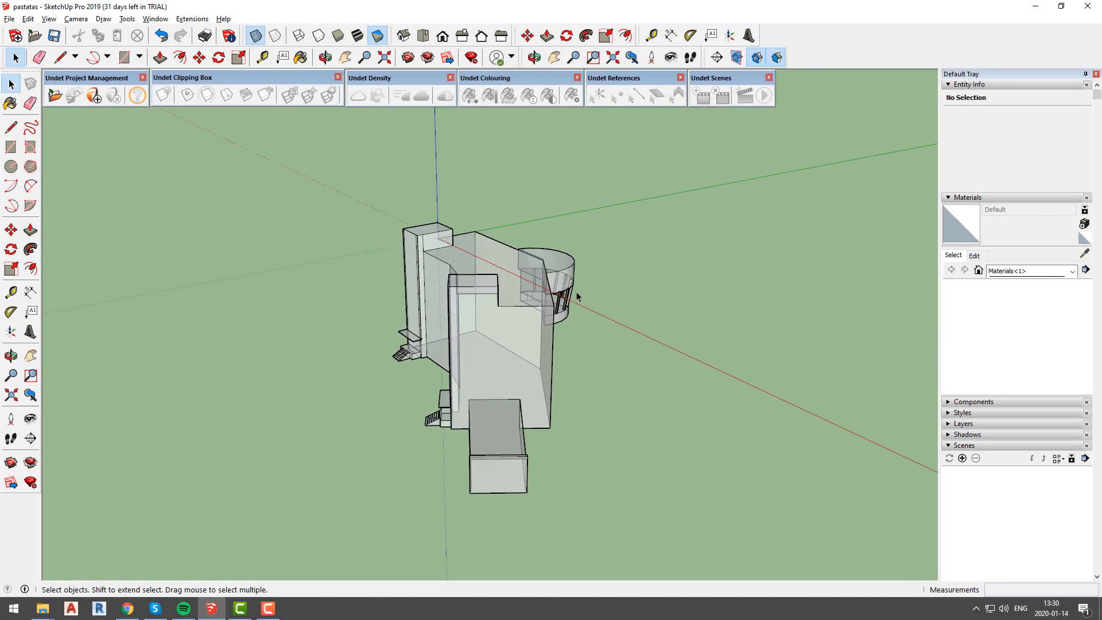
# Load the building .ipcp point cloud project from _DARBAI > Failai > Pointcloud via Undet Open Project
pyautogui.moveTo(576, 295); pyautogui.dragTo(520, 264)
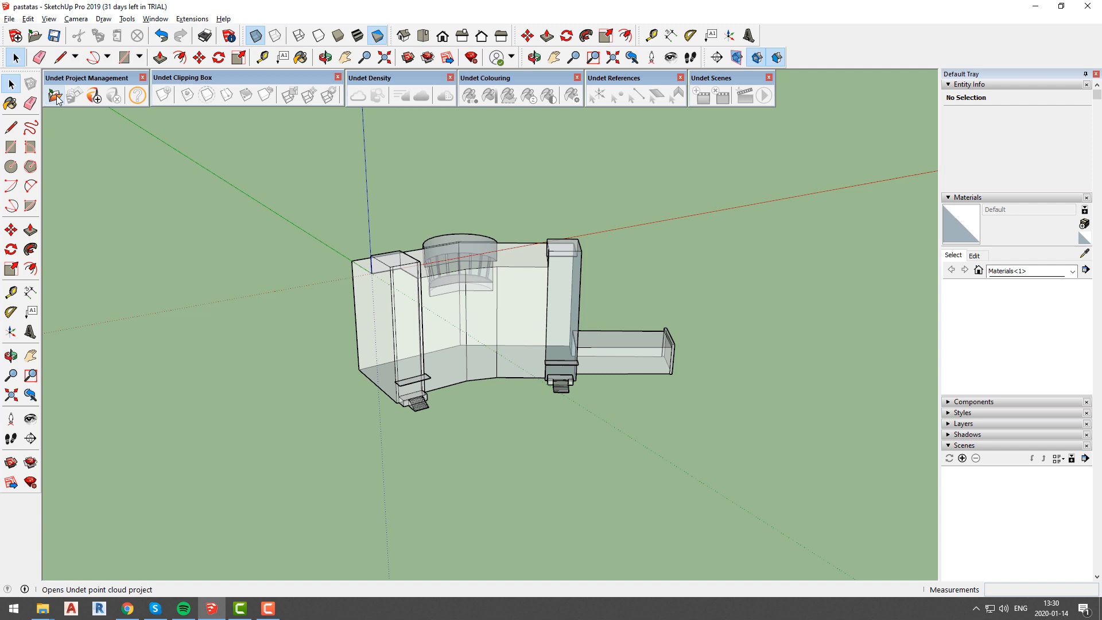
pyautogui.click(54, 96)
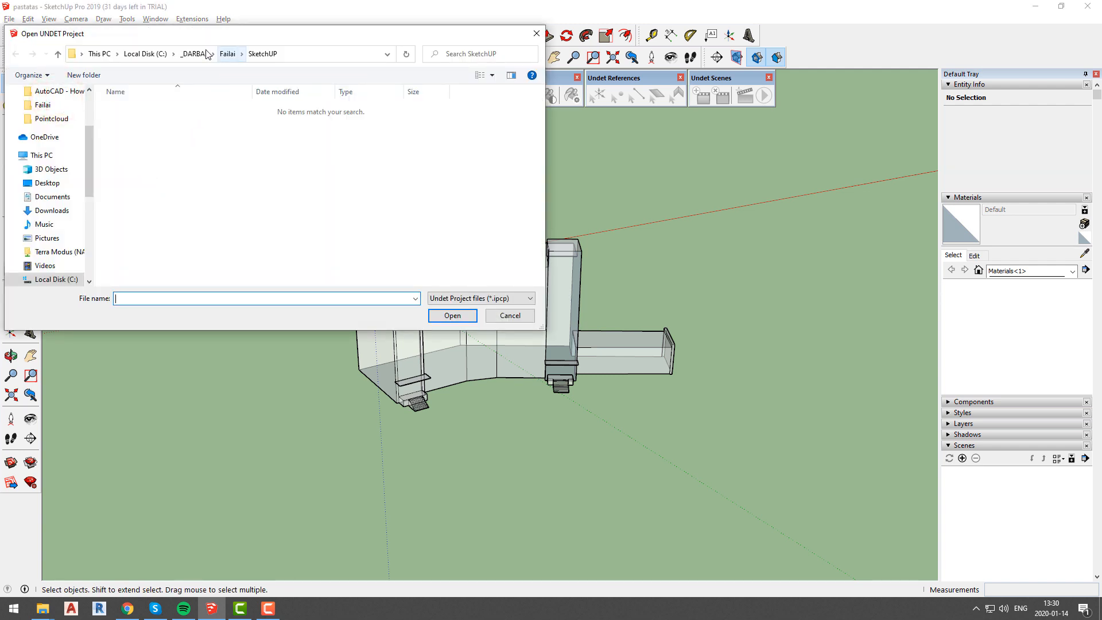
pyautogui.click(193, 52)
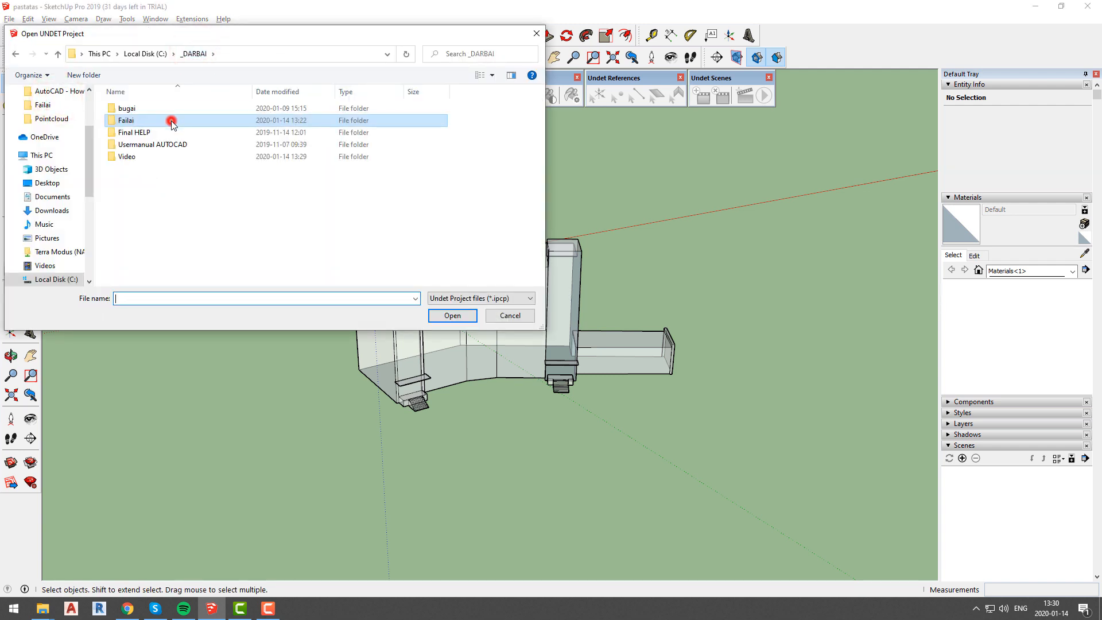
pyautogui.doubleClick(125, 121)
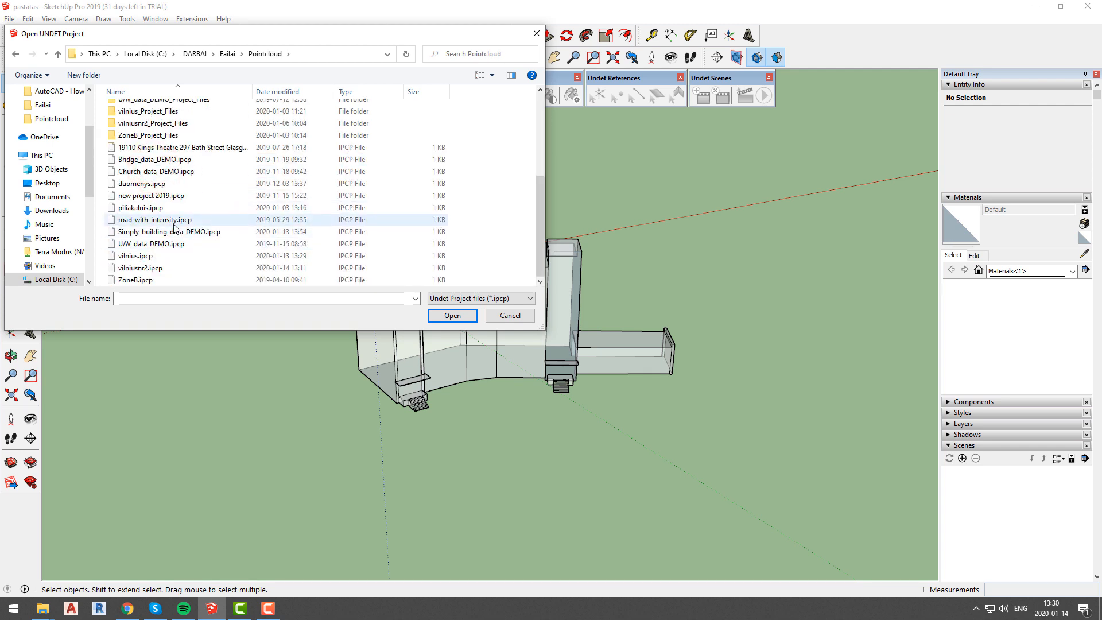
pyautogui.click(452, 316)
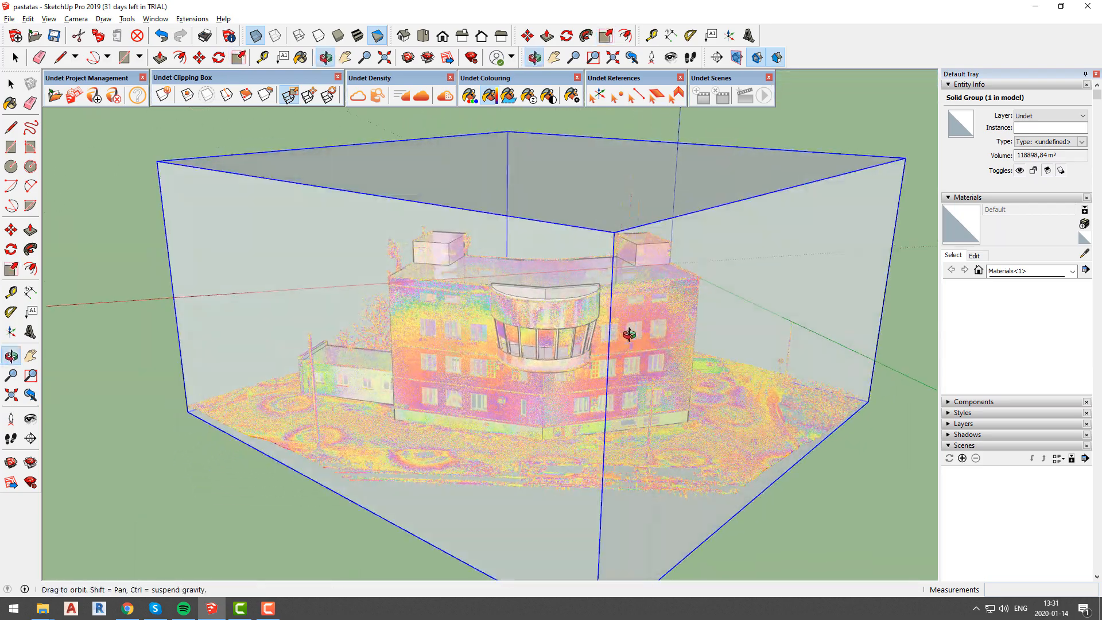
# Switch the camera to the standard Top view over the point cloud
pyautogui.click(71, 18)
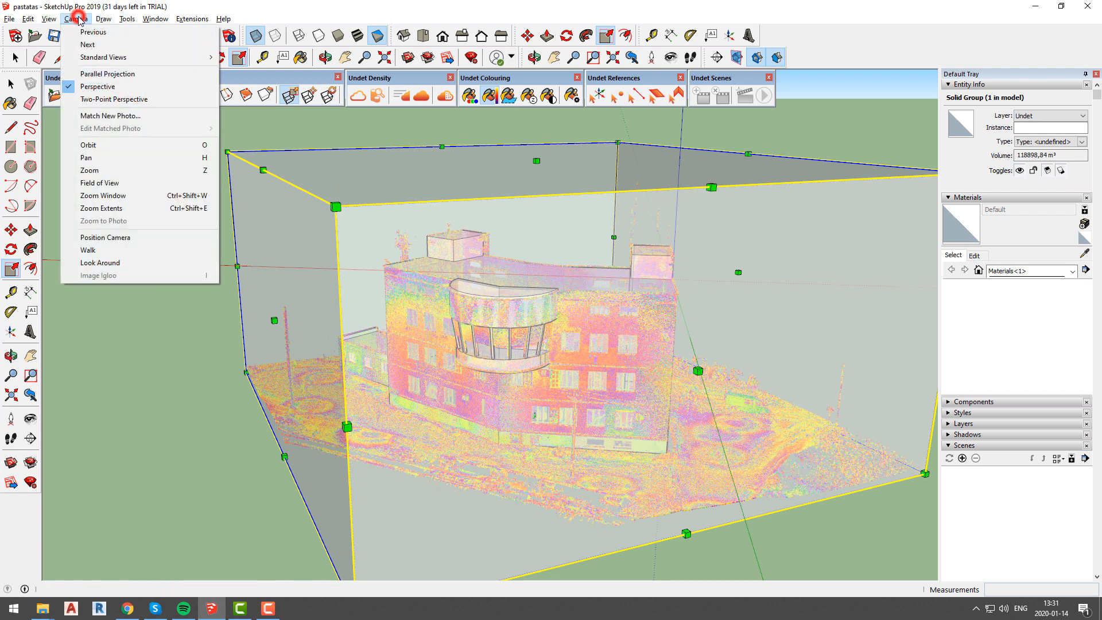
pyautogui.click(108, 74)
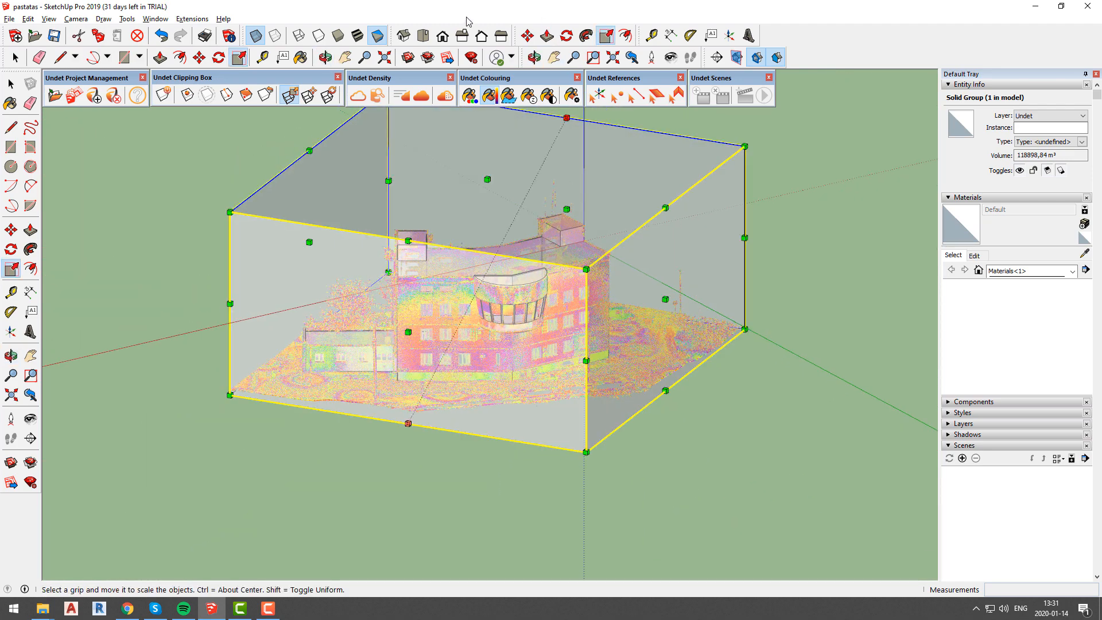
pyautogui.click(424, 34)
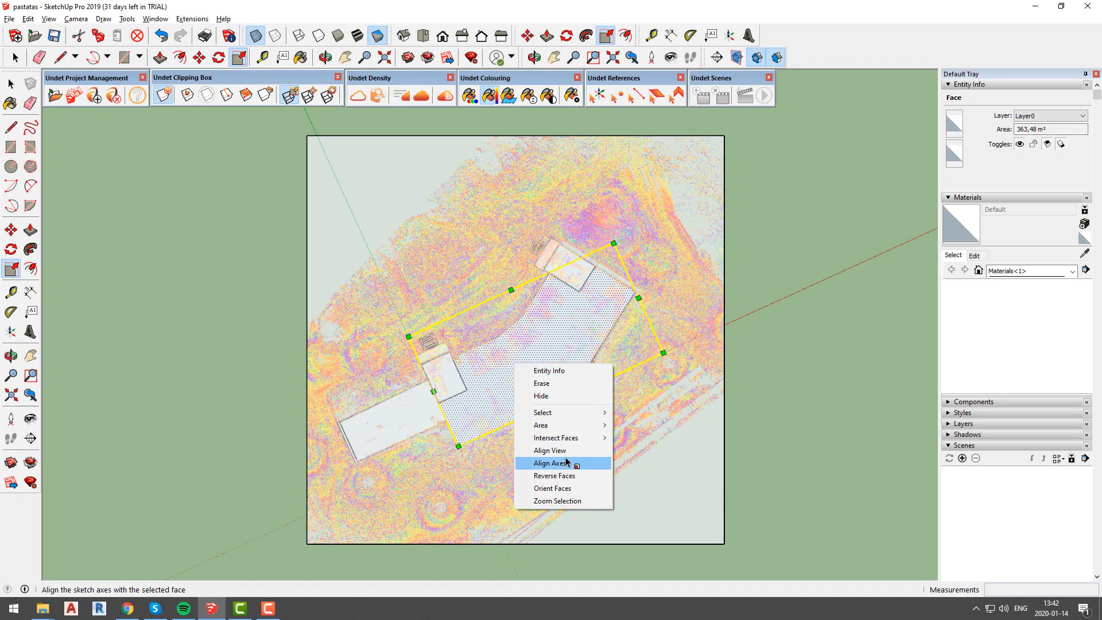
# Align the axes to the footprint face so the clipping box squares with the walls
pyautogui.click(553, 463)
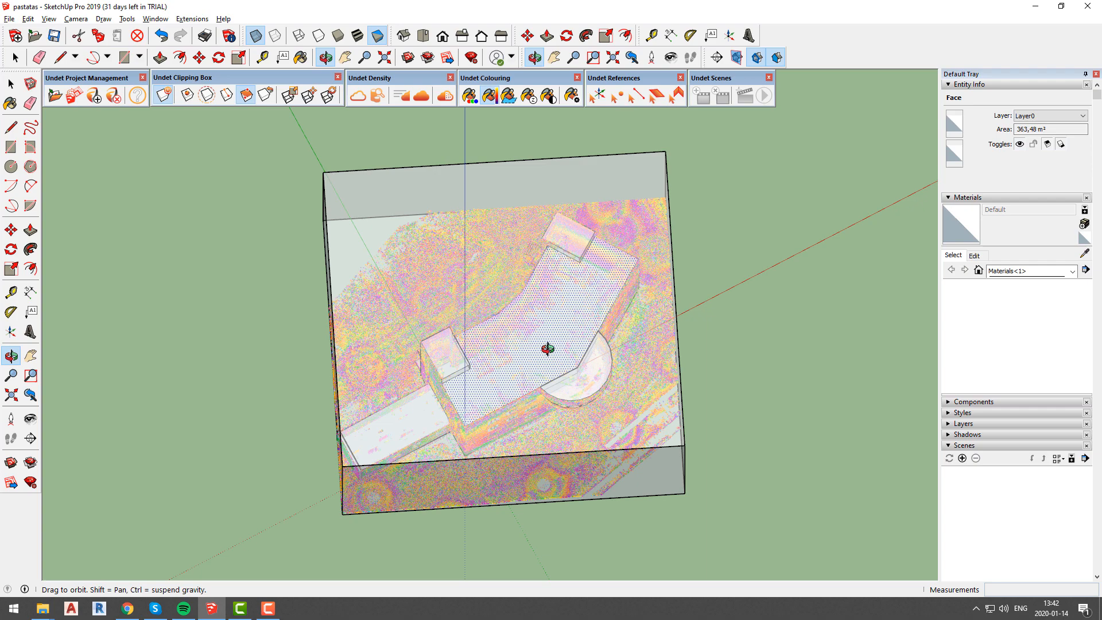
pyautogui.moveTo(548, 348); pyautogui.dragTo(517, 261)
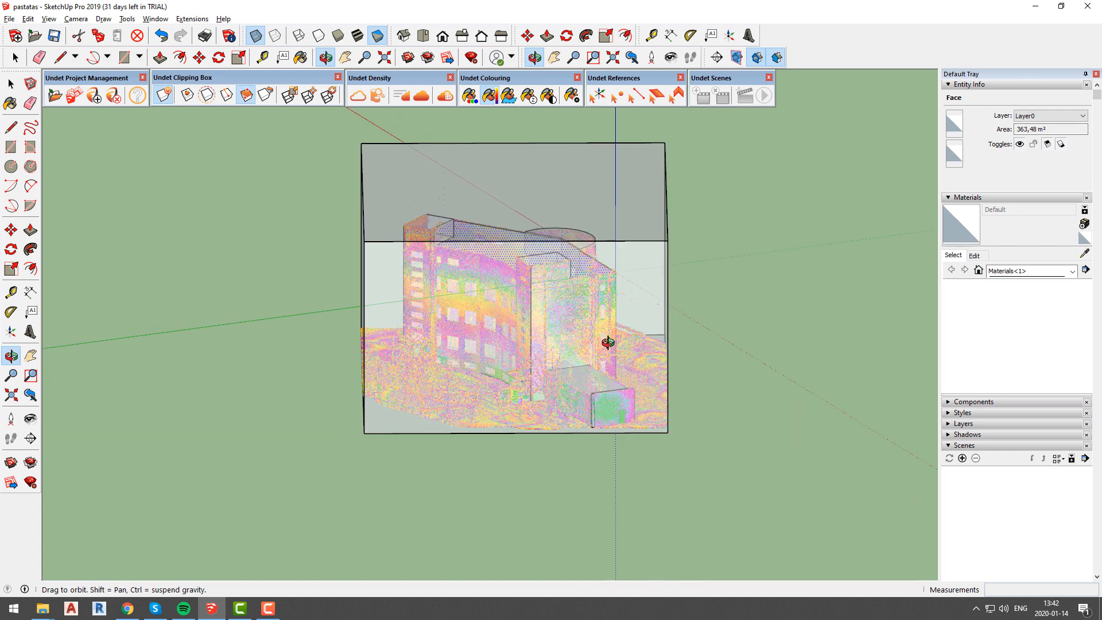
pyautogui.moveTo(288, 95)
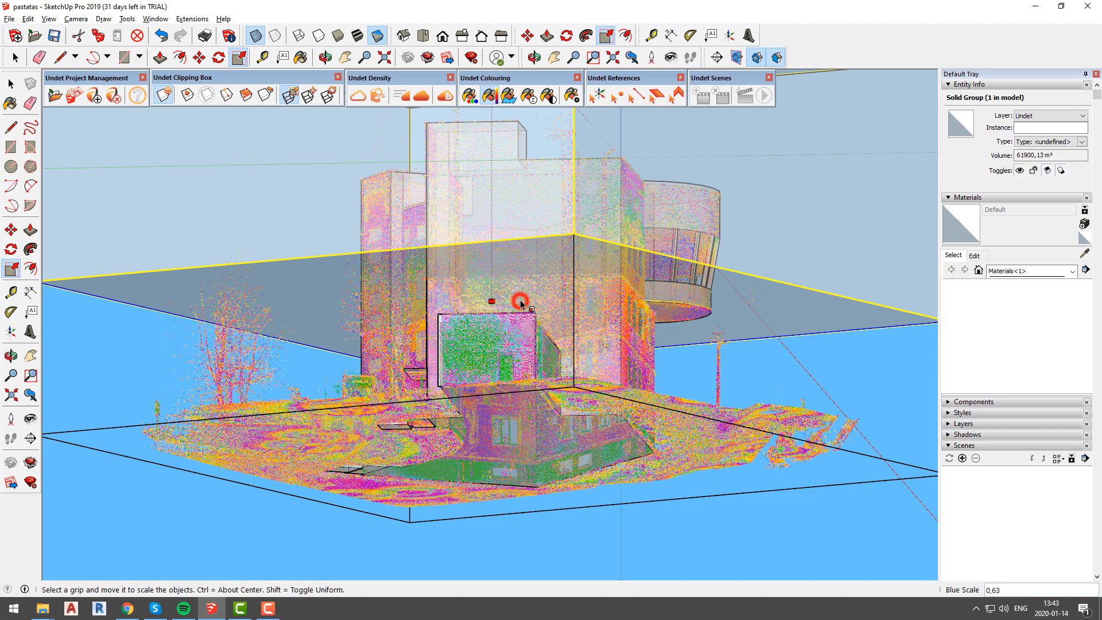
pyautogui.moveTo(549, 273)
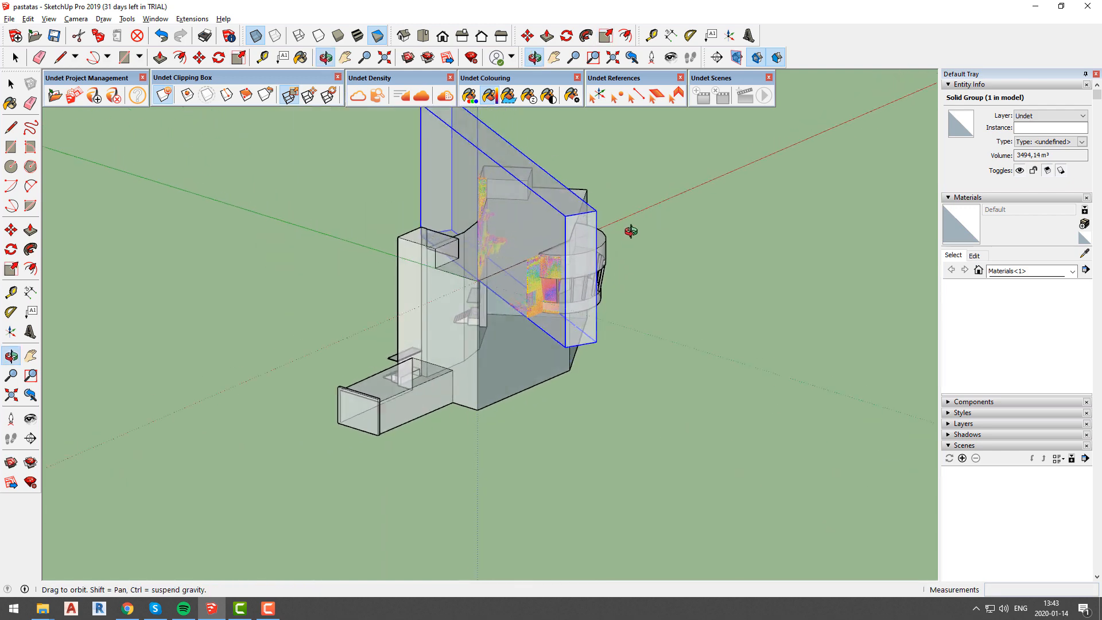
# Orbit to inspect the thin clipped slice of scan points
pyautogui.moveTo(630, 231); pyautogui.dragTo(403, 275)
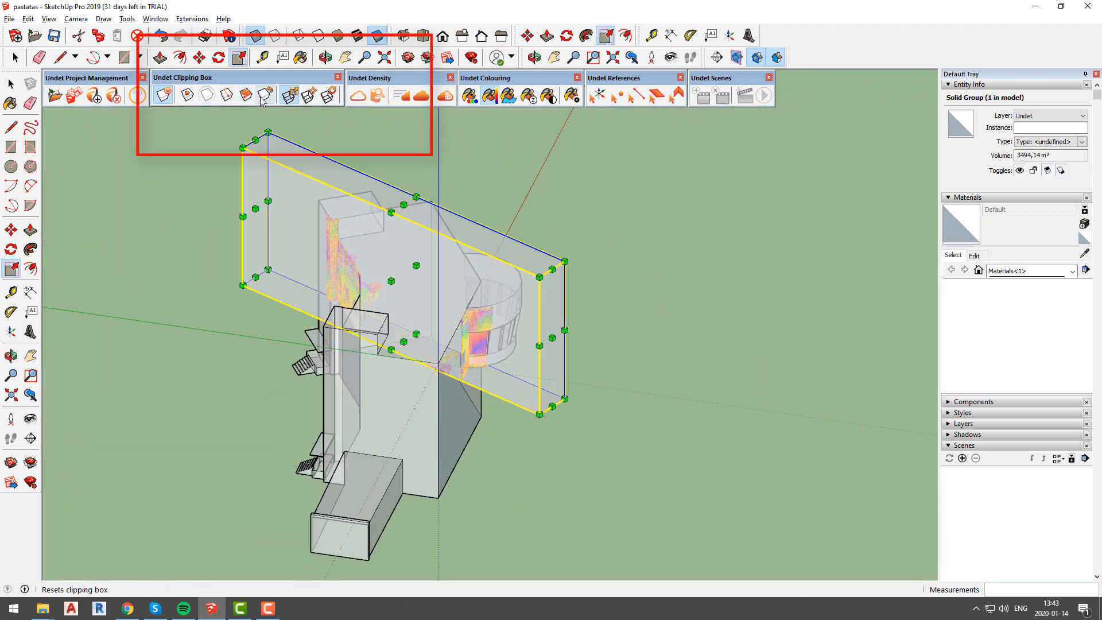
pyautogui.moveTo(264, 94)
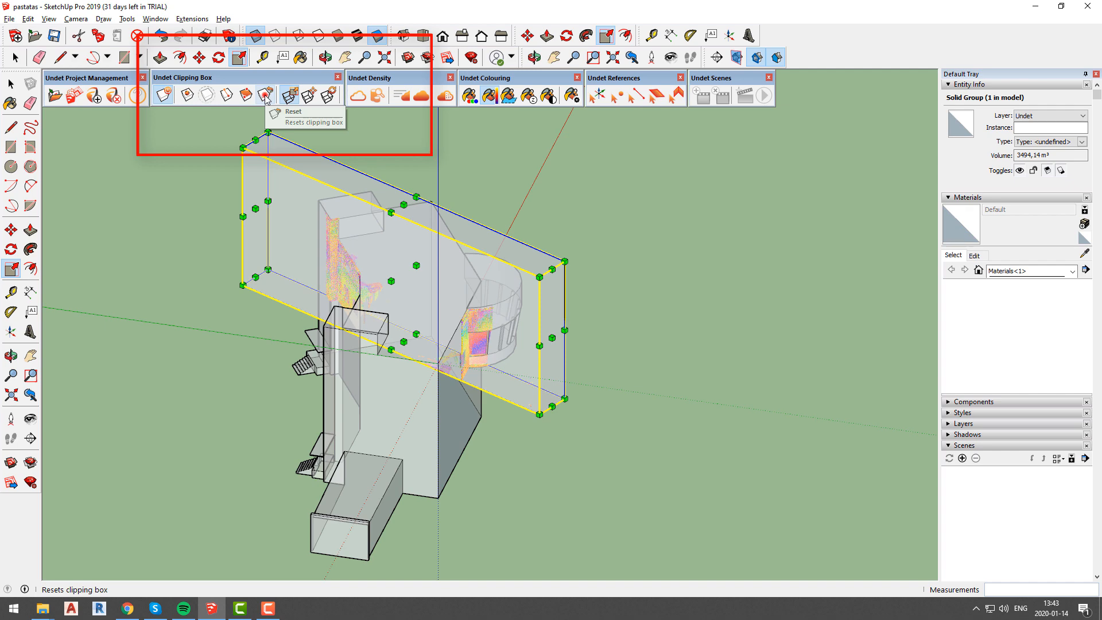
# Reset the Undet clipping box to its full extent around the building
pyautogui.click(265, 94)
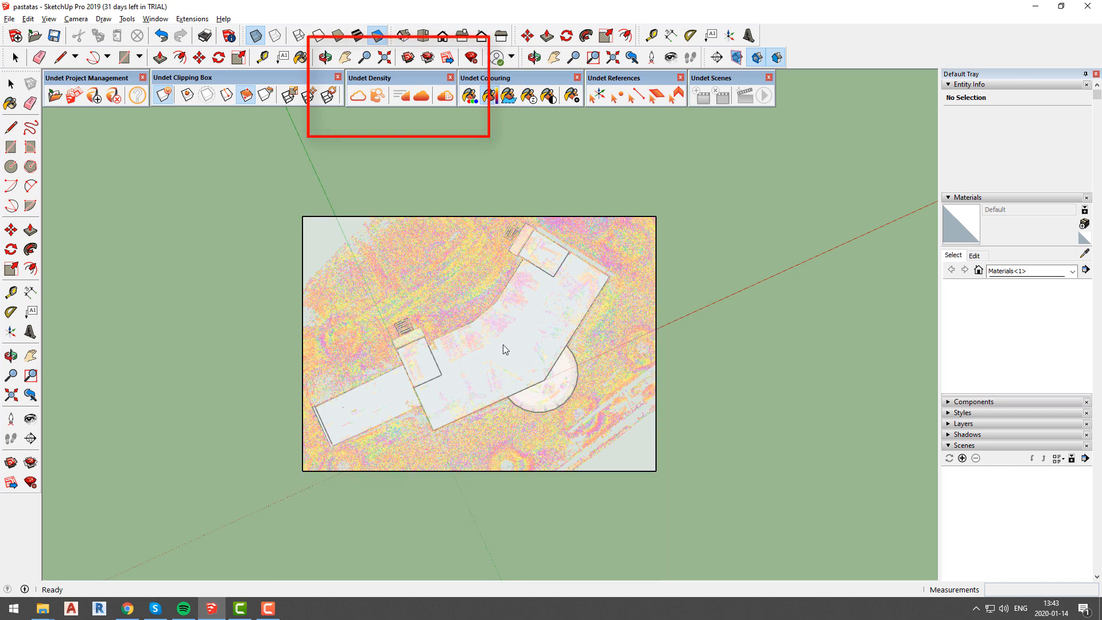
pyautogui.moveTo(443, 96)
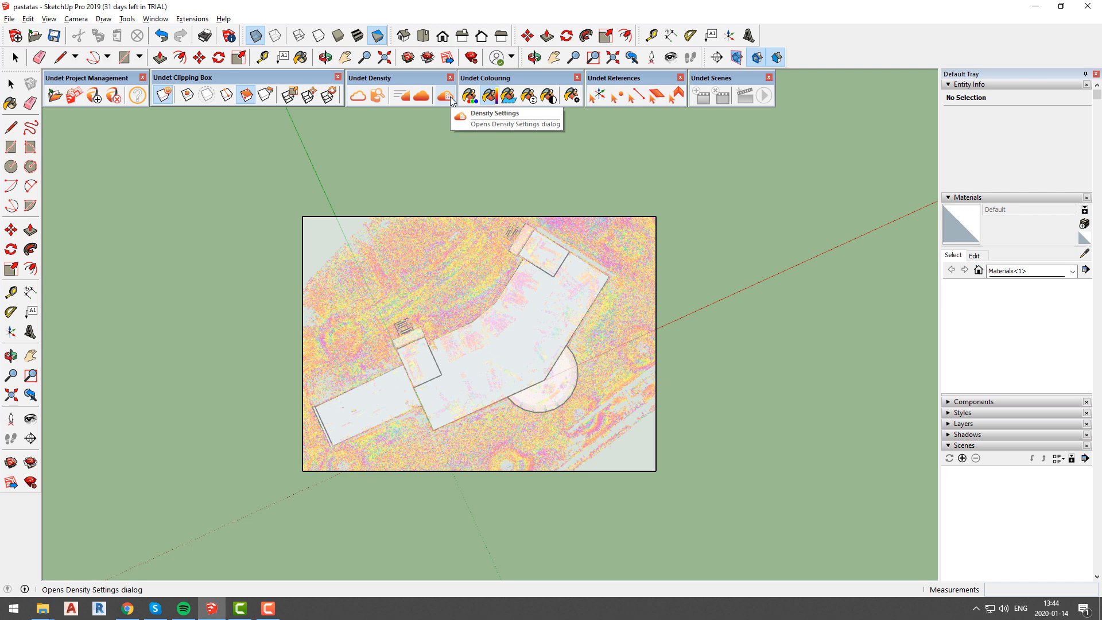
# Raise the Density slider in Density Settings, ease it back slightly, and close the dialog
pyautogui.click(446, 96)
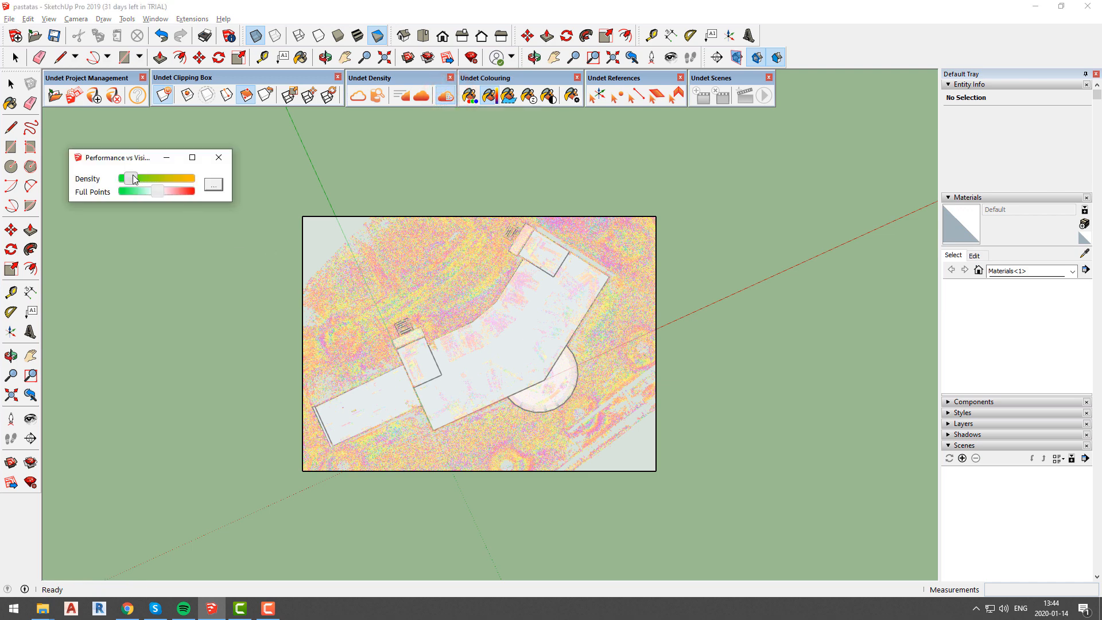
pyautogui.moveTo(131, 179); pyautogui.dragTo(156, 179)
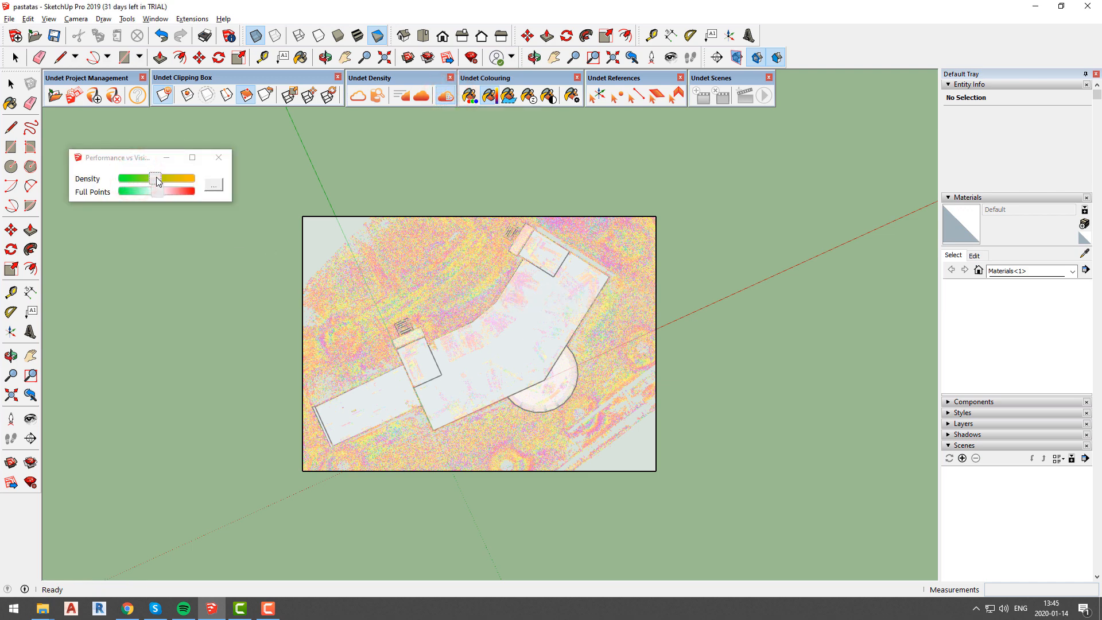
pyautogui.moveTo(158, 179); pyautogui.dragTo(148, 179)
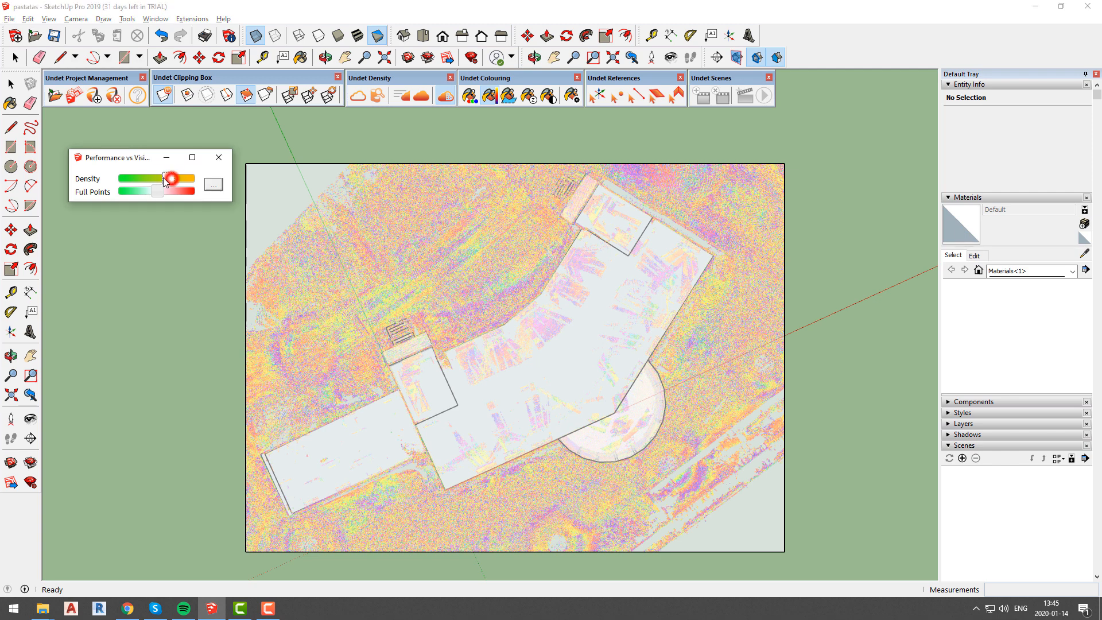
pyautogui.moveTo(170, 179); pyautogui.dragTo(135, 179)
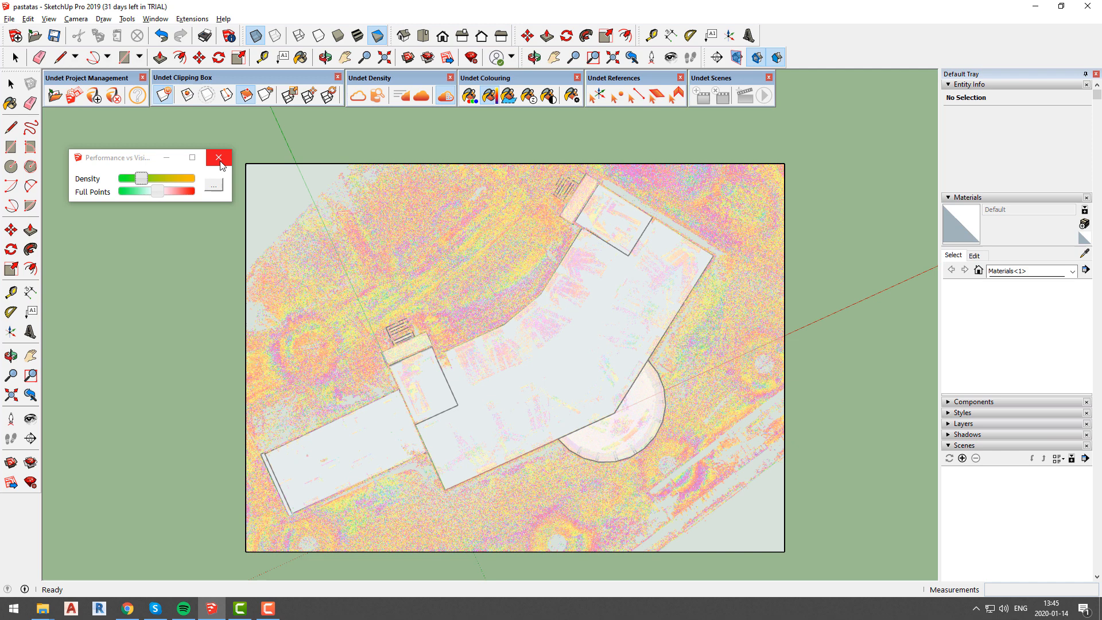
pyautogui.click(218, 156)
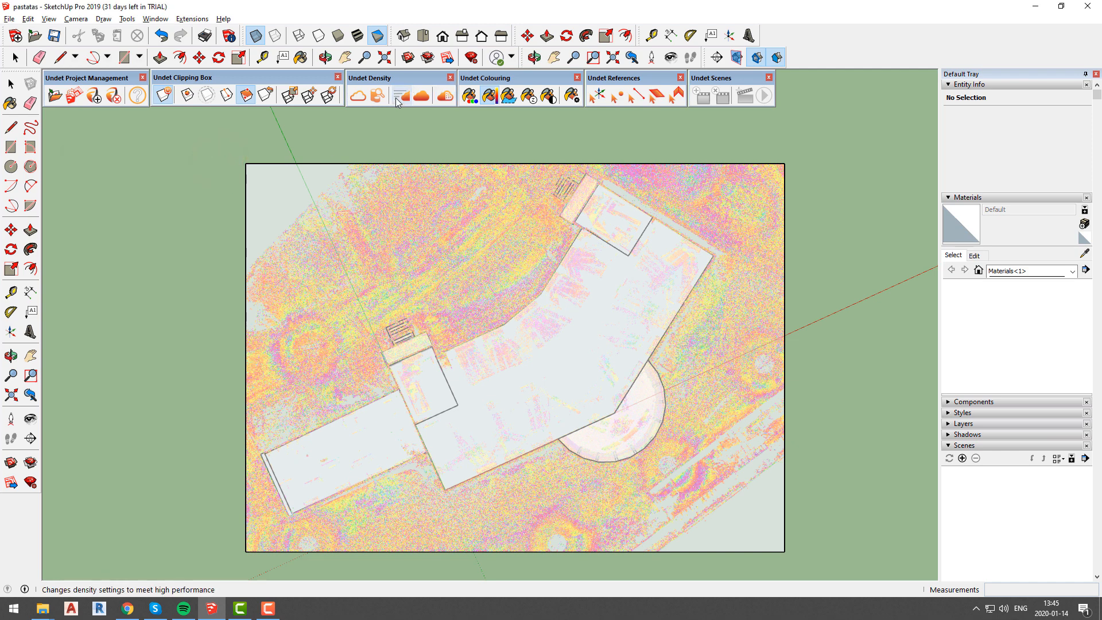
pyautogui.moveTo(400, 96)
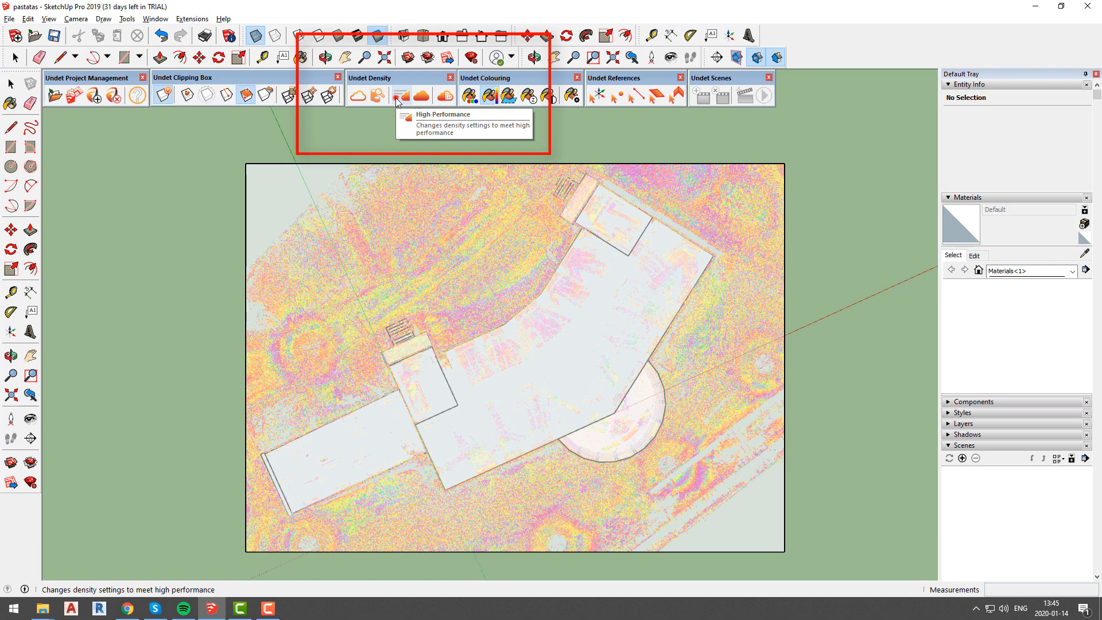
# Apply the High Performance density preset and reopen Density Settings
pyautogui.click(398, 96)
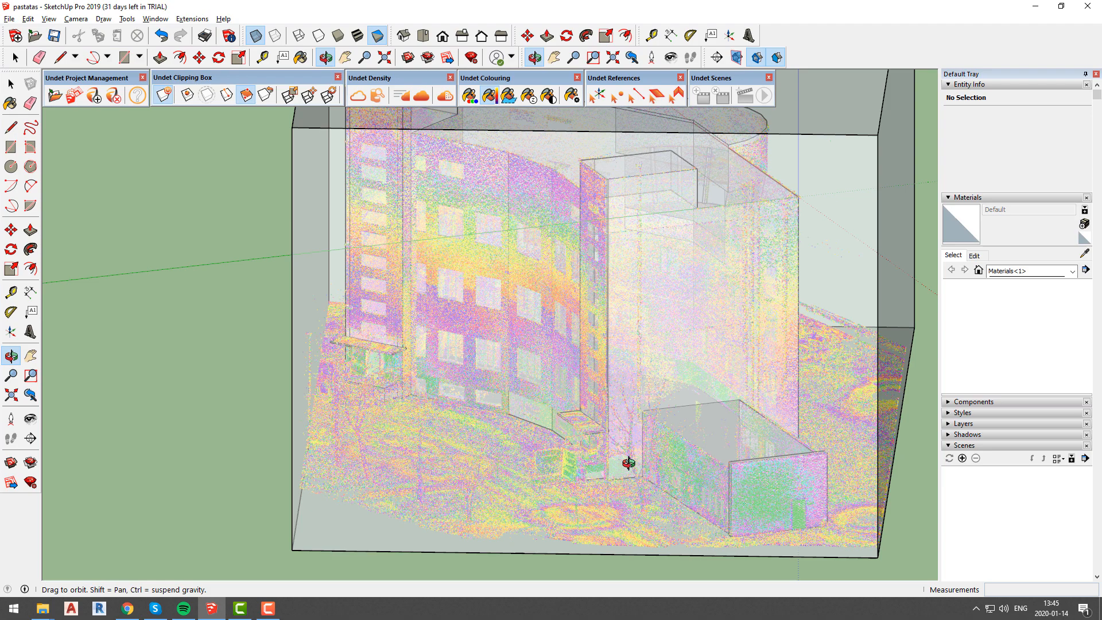
pyautogui.click(422, 95)
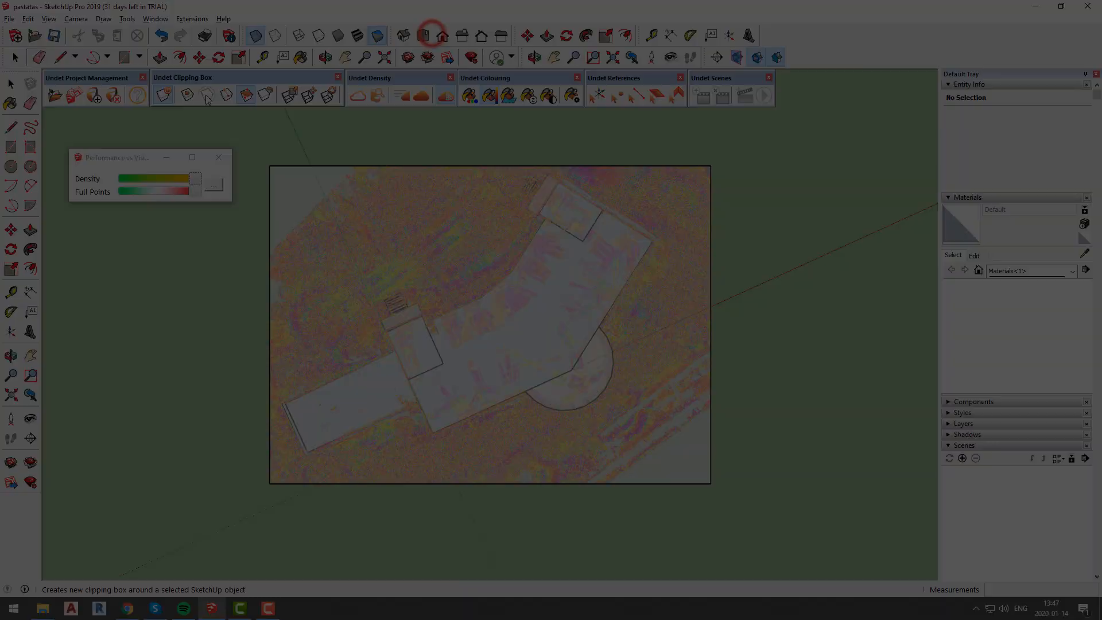
# Create a new clipping box around the selected wall and edit its thickness
pyautogui.click(225, 94)
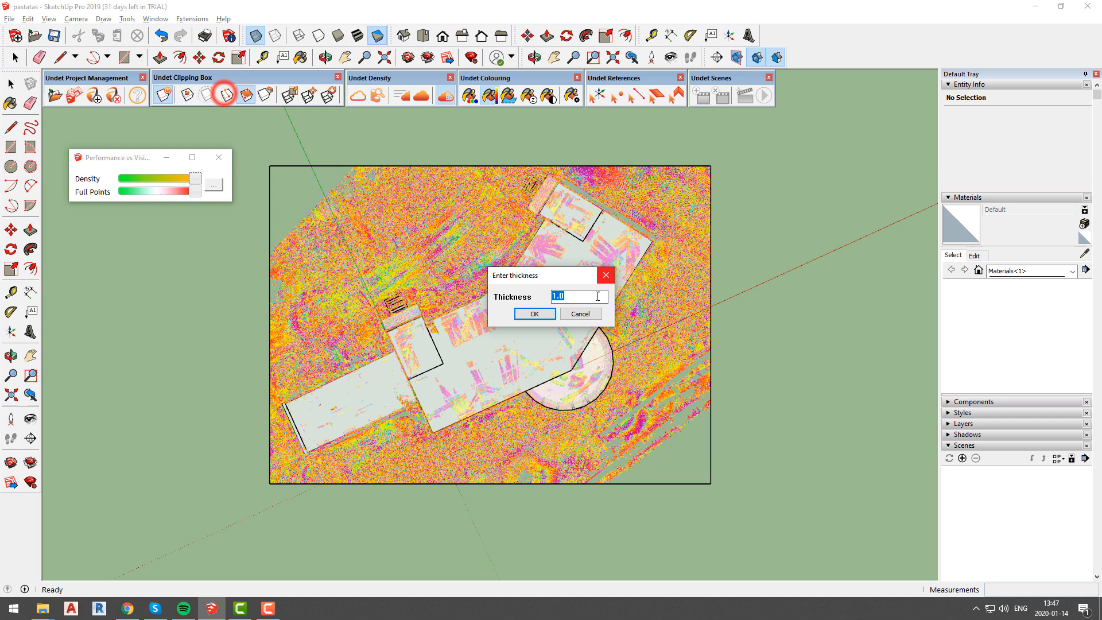
pyautogui.click(535, 313)
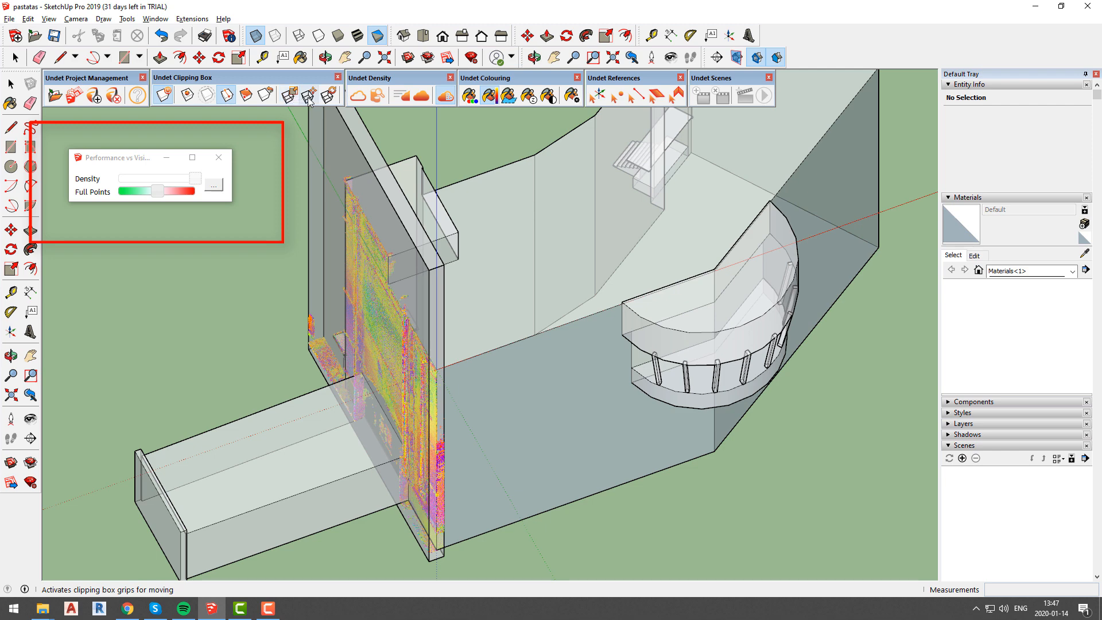
# Activate the clipping box grips and set Full Points to maximum detail
pyautogui.click(310, 94)
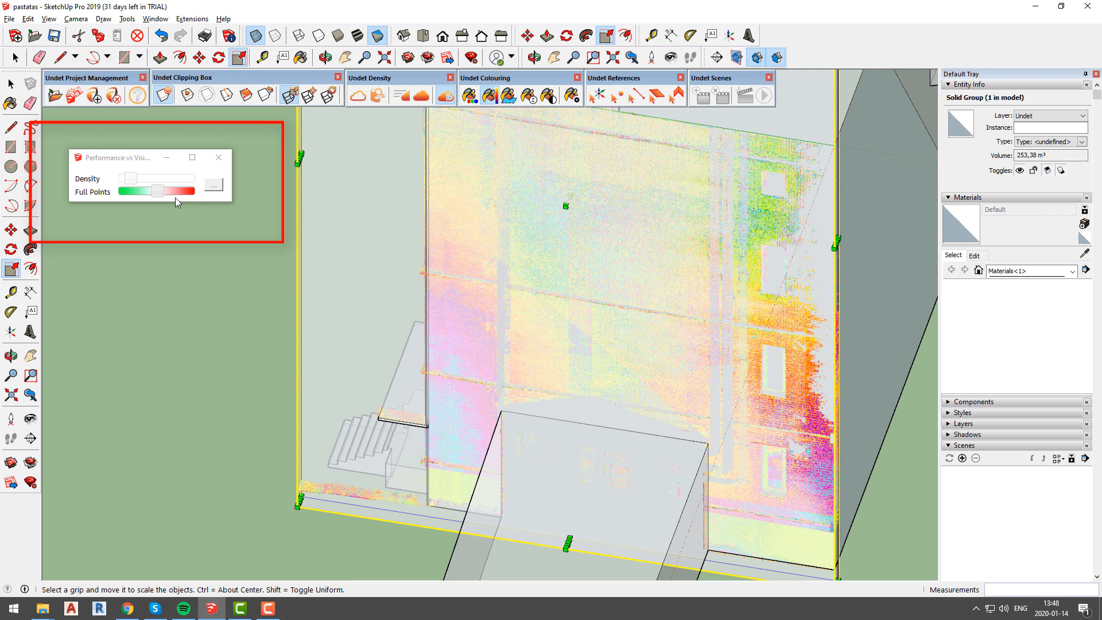
pyautogui.moveTo(176, 191); pyautogui.dragTo(152, 191)
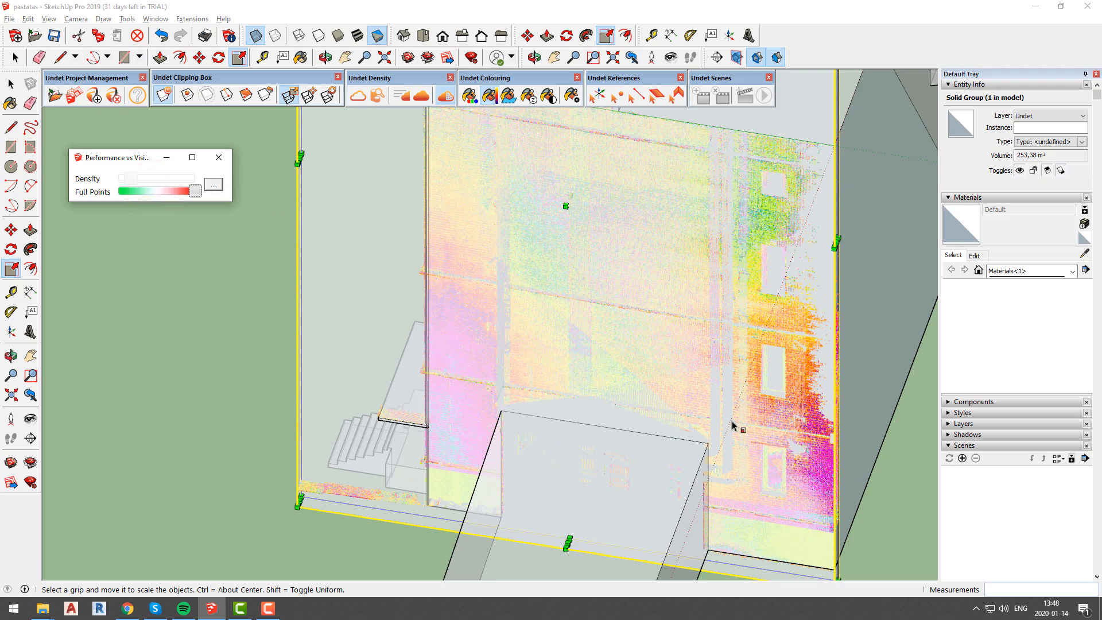
pyautogui.click(12, 356)
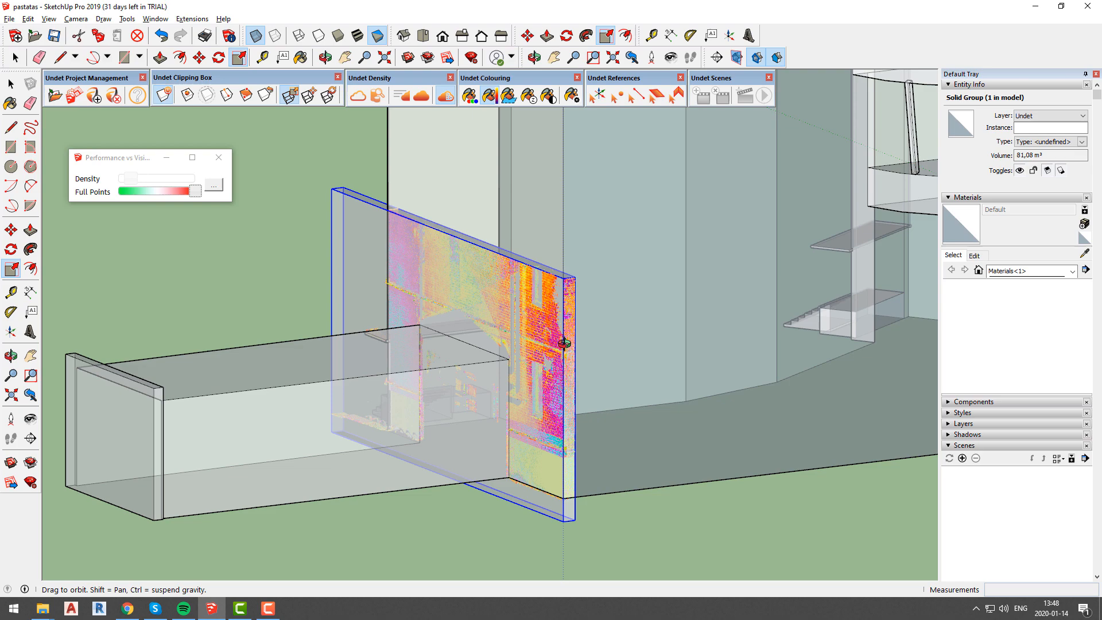
pyautogui.moveTo(566, 343); pyautogui.dragTo(682, 362)
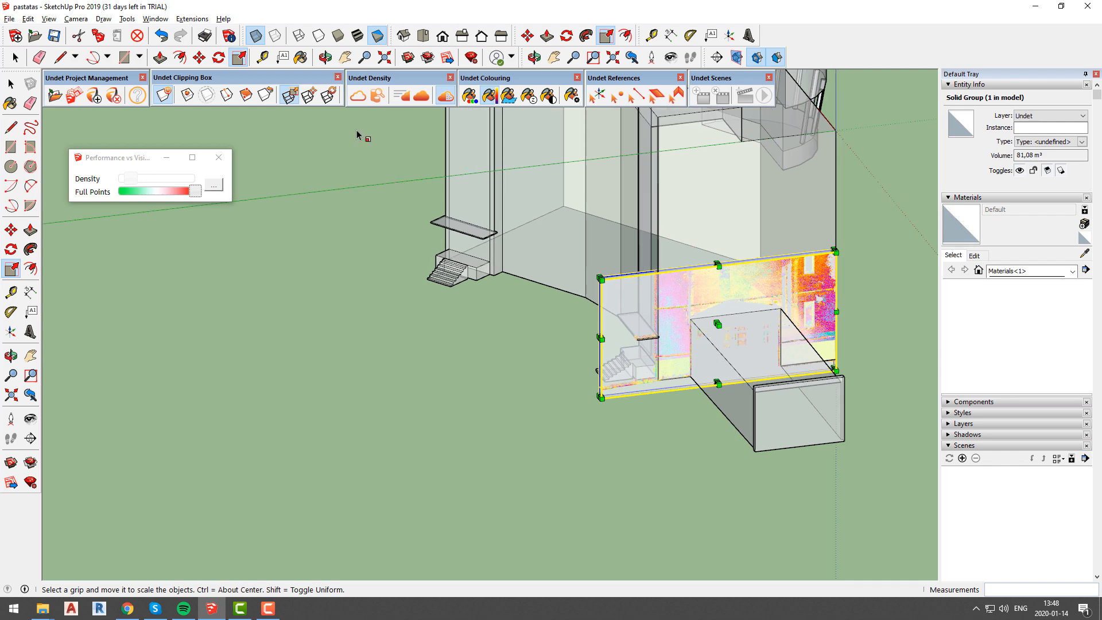
pyautogui.click(262, 94)
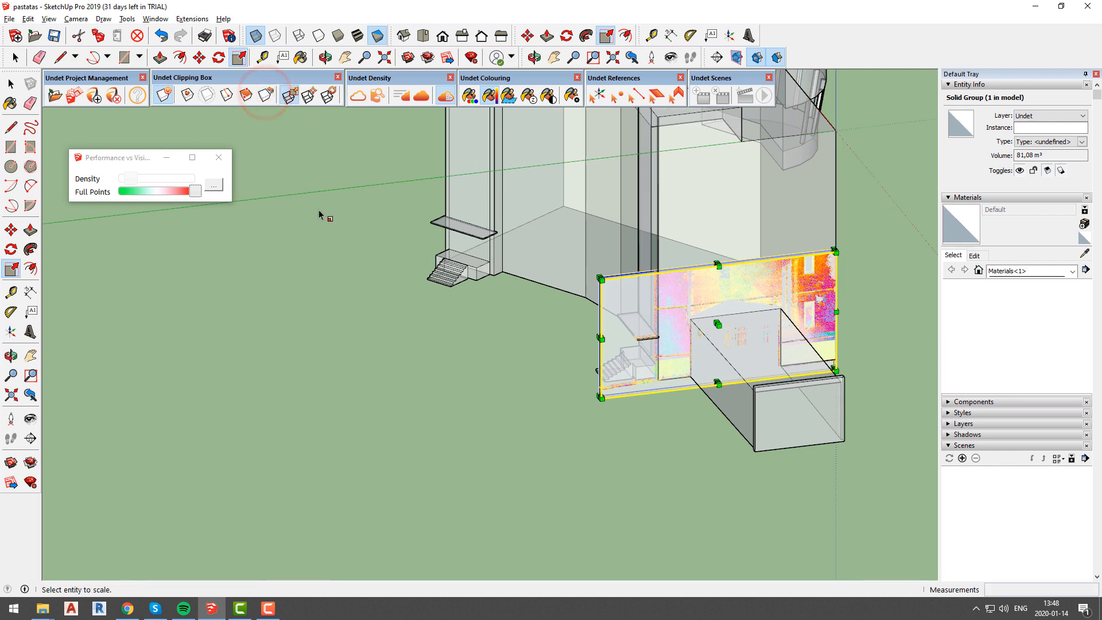